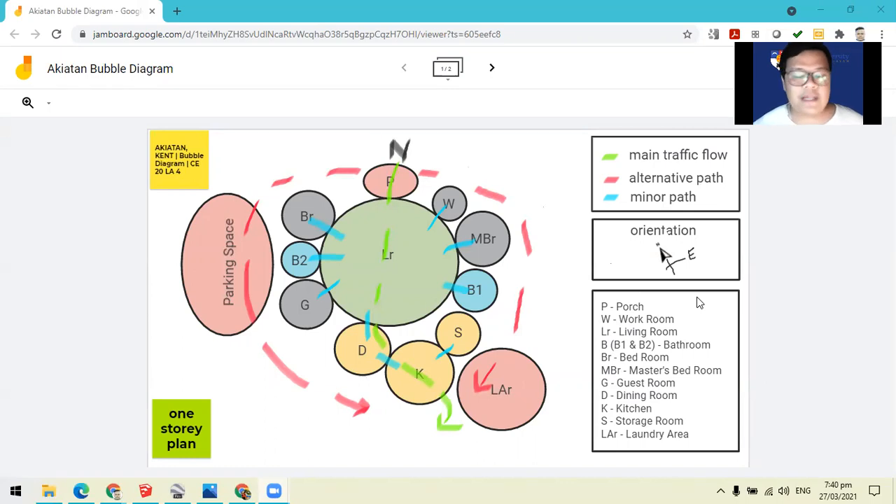
mouse_move(331, 460)
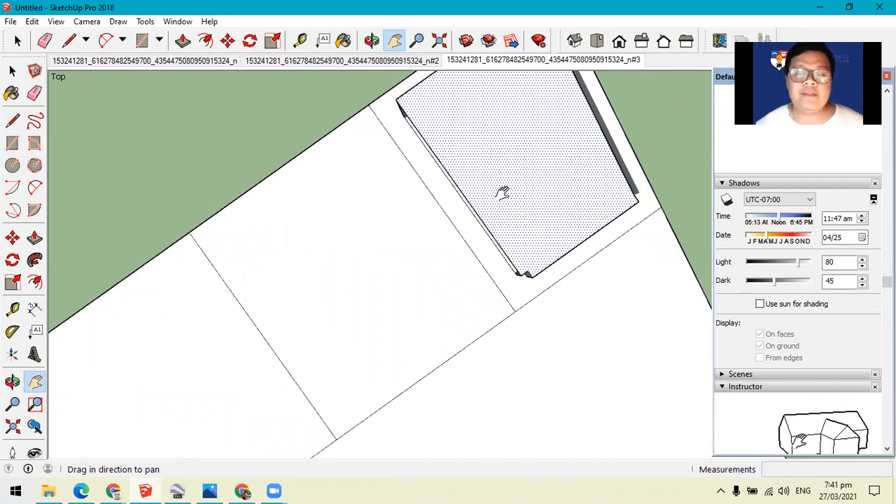
Step: Orbit to inspect the walls, then switch to the Top standard view of the lot
left_click_drag(503, 193, 412, 245)
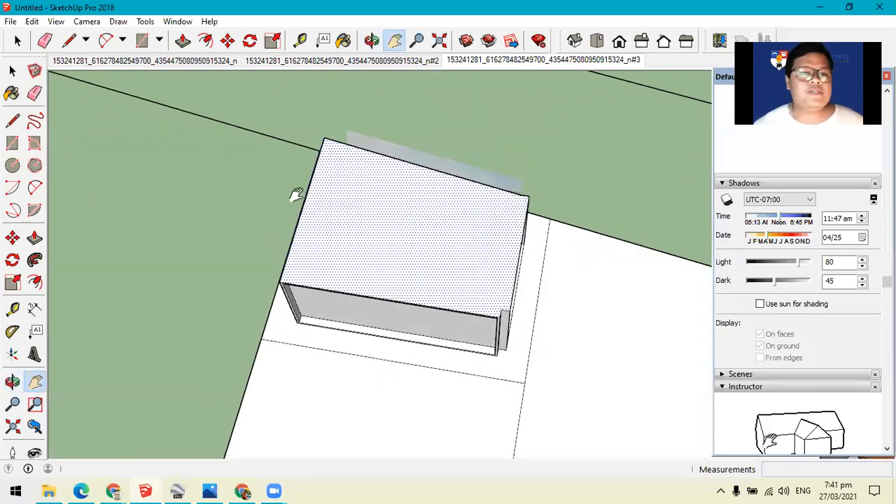
left_click(86, 21)
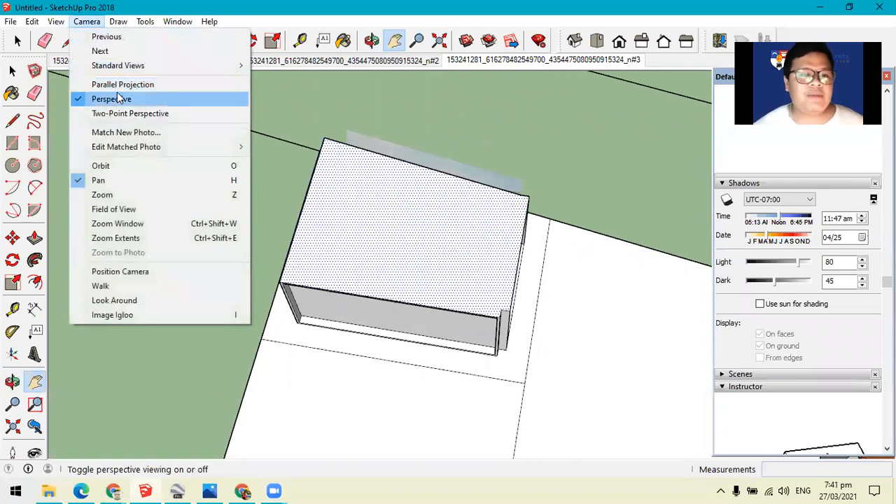
mouse_move(122, 84)
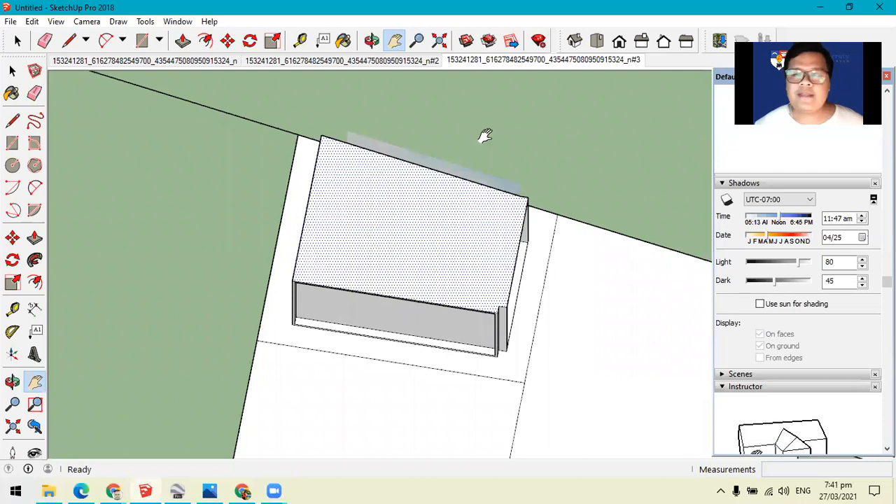
mouse_move(619, 41)
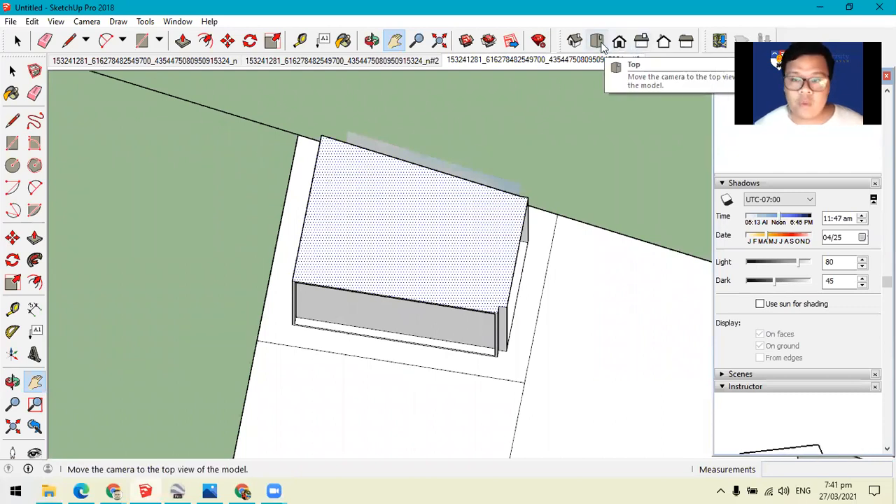
left_click(597, 40)
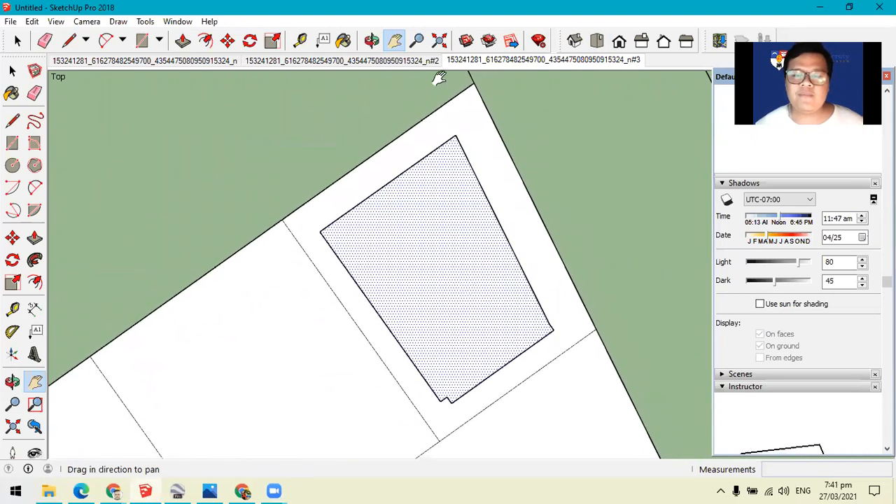
mouse_move(222, 218)
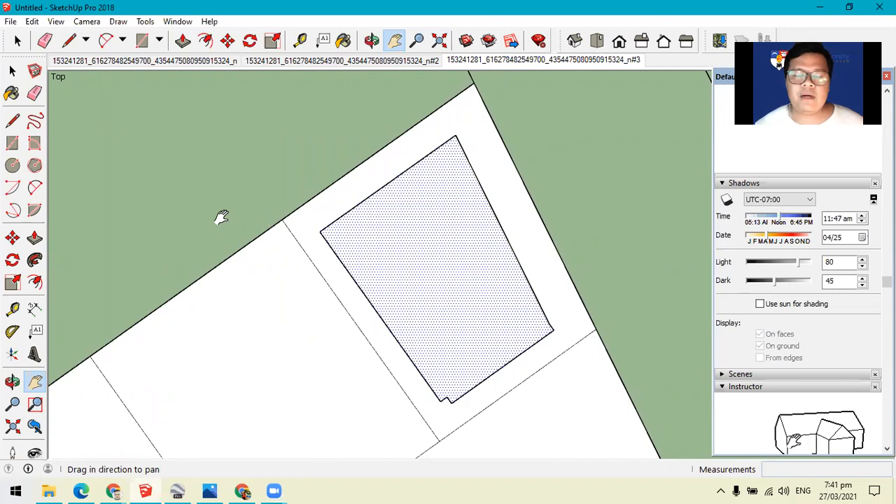
mouse_move(380, 68)
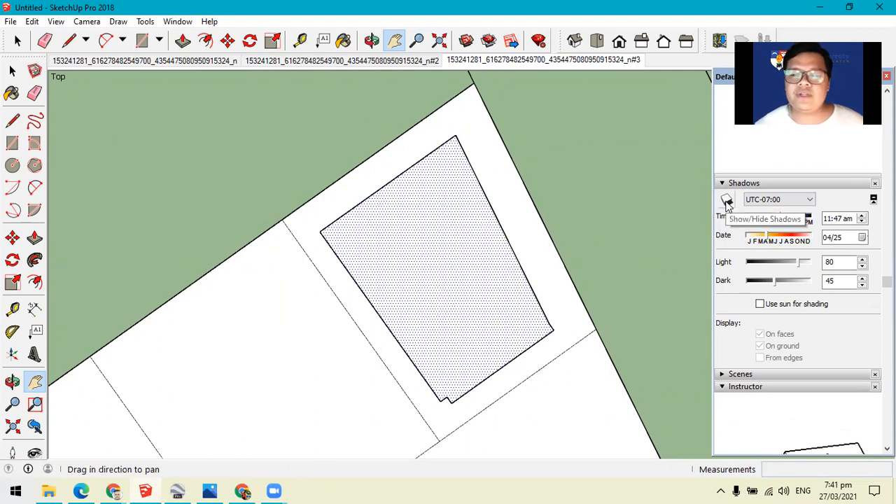
Step: Toggle Show/Hide Shadows on so the building's shadow falls across the lot
left_click(726, 200)
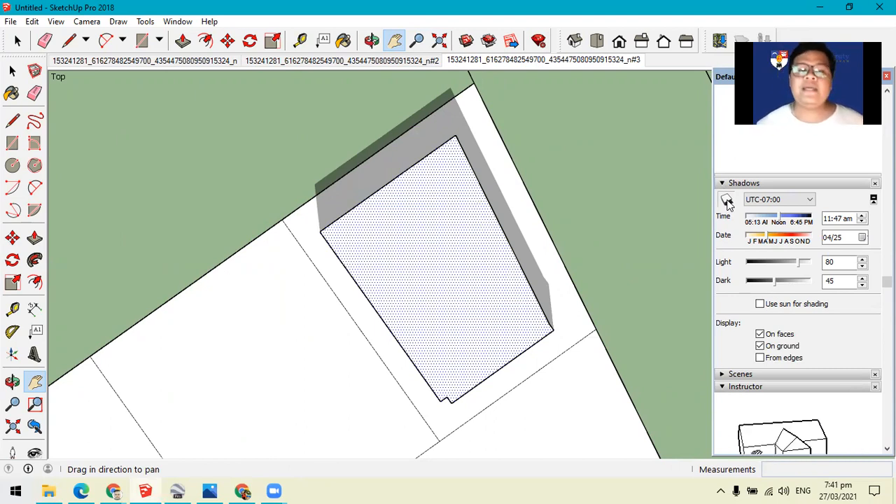
mouse_move(537, 170)
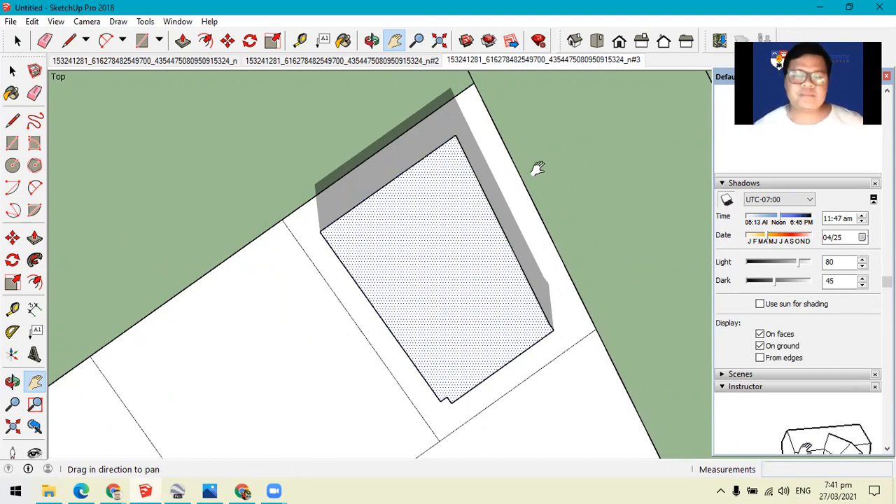
mouse_move(10, 24)
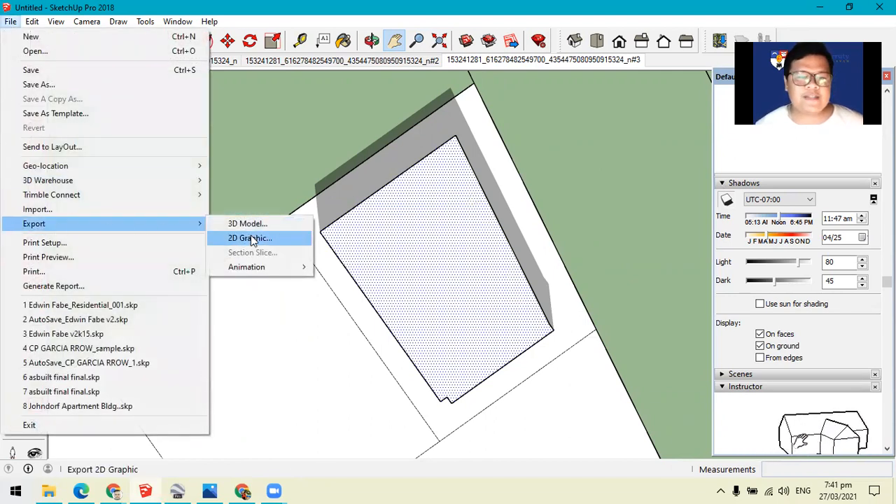
Step: Export the top view as a JPEG 2D graphic named 'buildable area' in Downloads
left_click(249, 238)
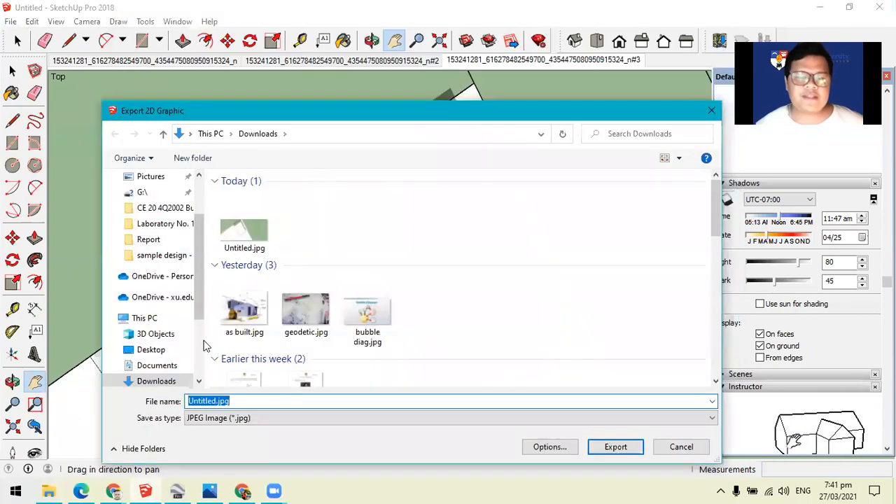
mouse_move(95, 364)
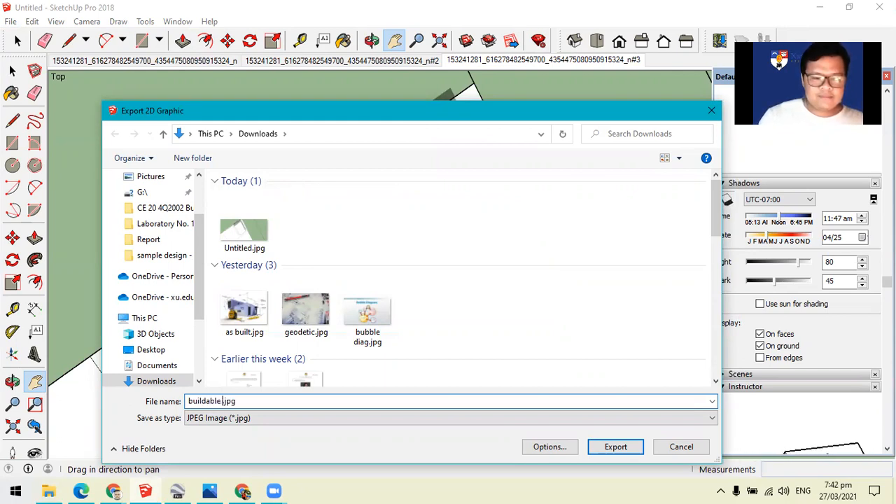
type("area")
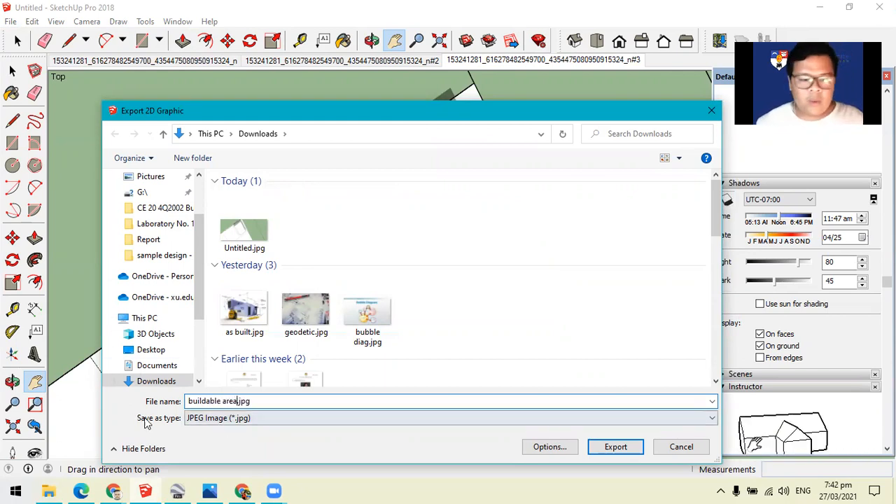
left_click(711, 418)
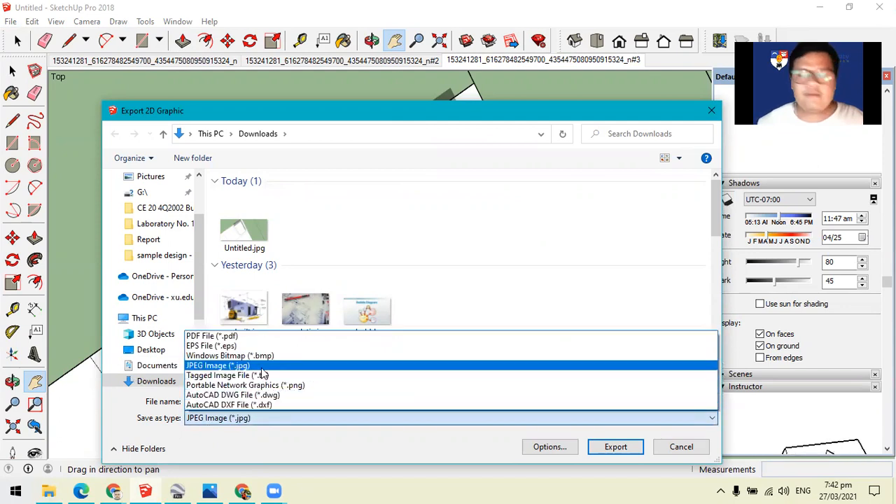
left_click(218, 365)
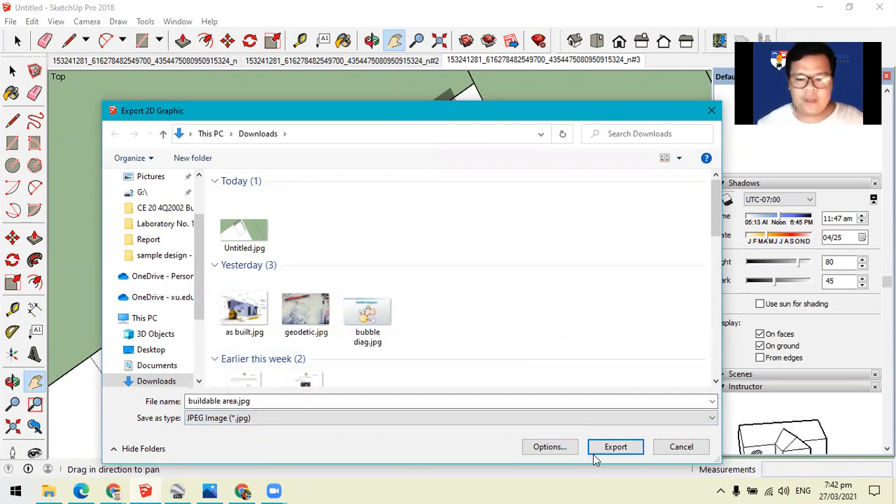
left_click(615, 447)
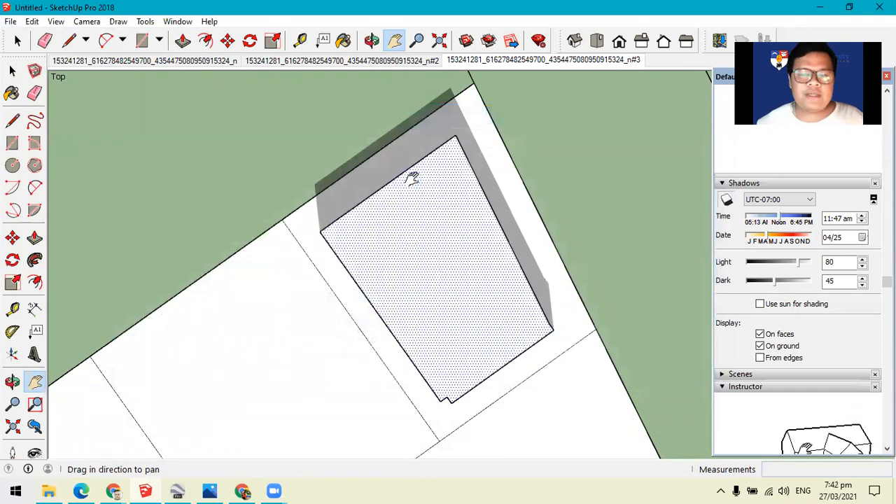
mouse_move(112, 490)
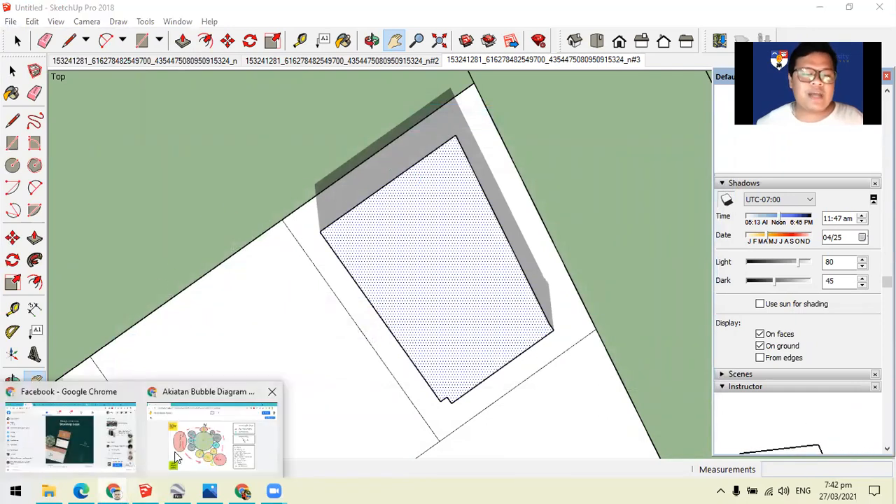
Step: Bring back the Akiatan Bubble Diagram jam and add a blank second frame
left_click(198, 438)
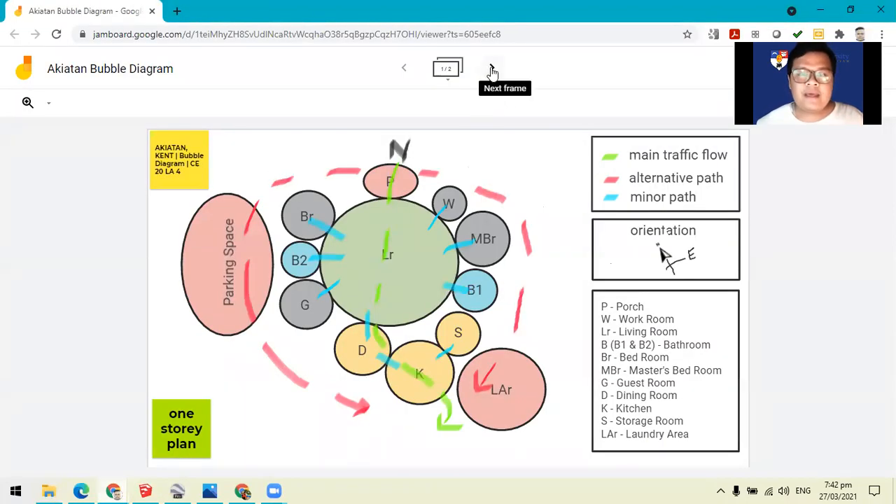
left_click(492, 68)
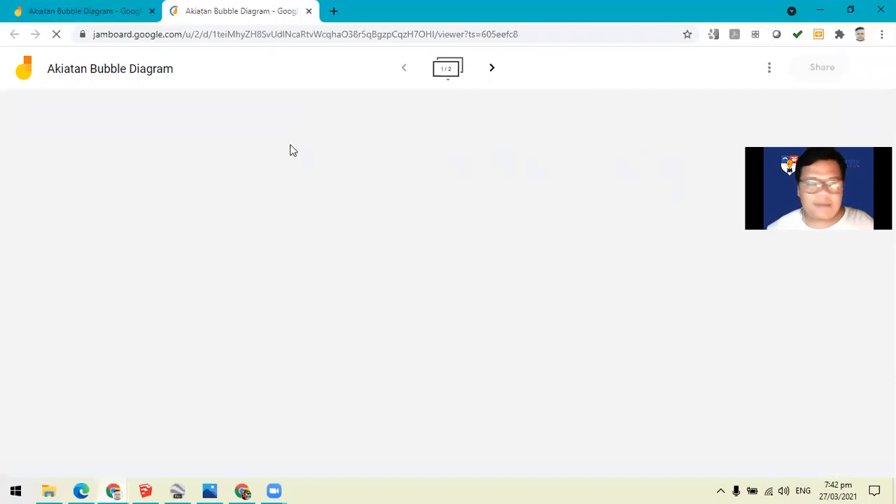
mouse_move(416, 219)
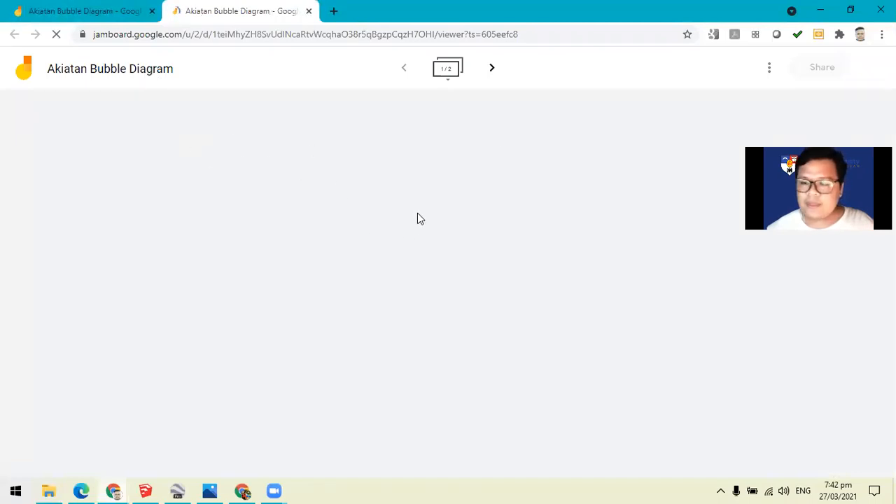
mouse_move(461, 237)
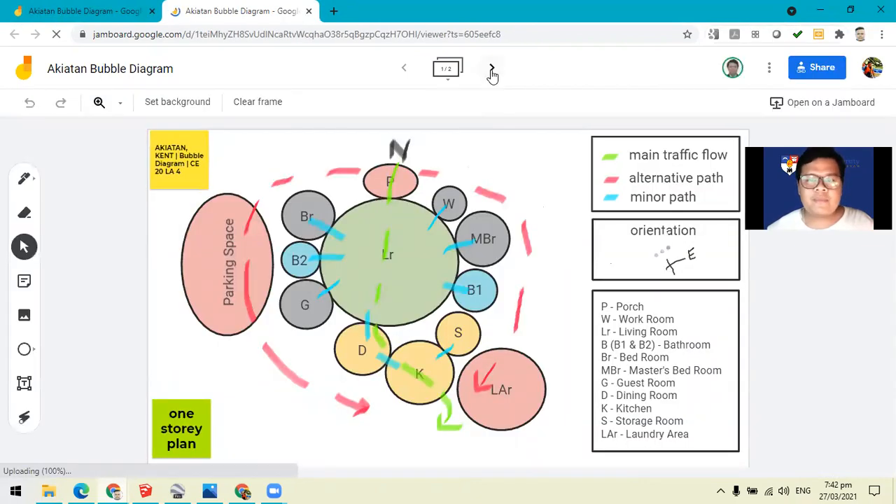
left_click(492, 68)
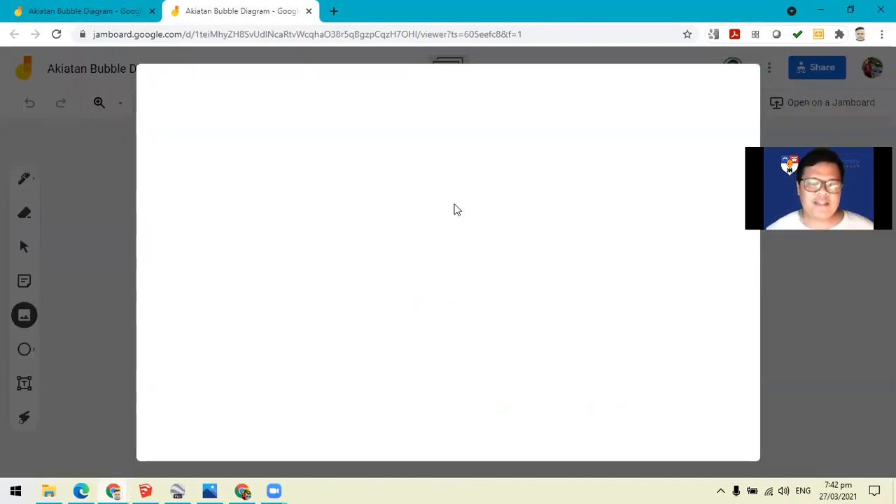
Step: Browse to buildable area.jpg in Downloads and upload it into frame 2
left_click(24, 315)
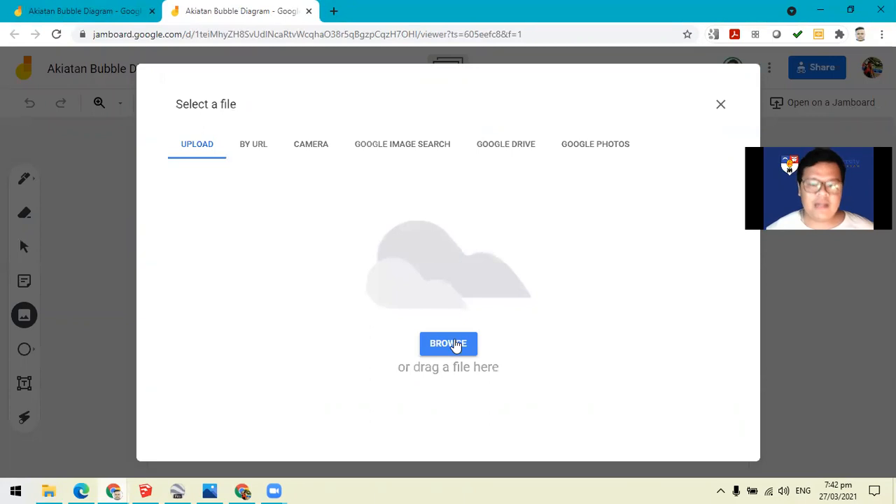
left_click(448, 343)
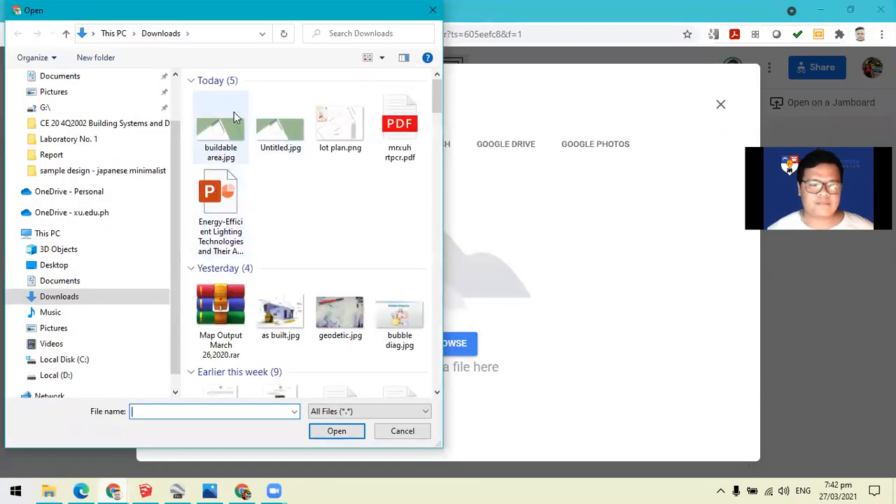
left_click(221, 126)
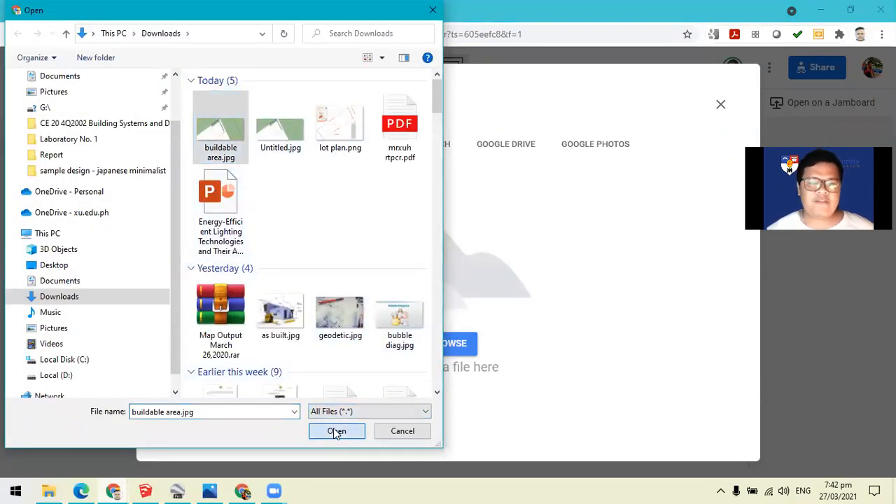
left_click(337, 430)
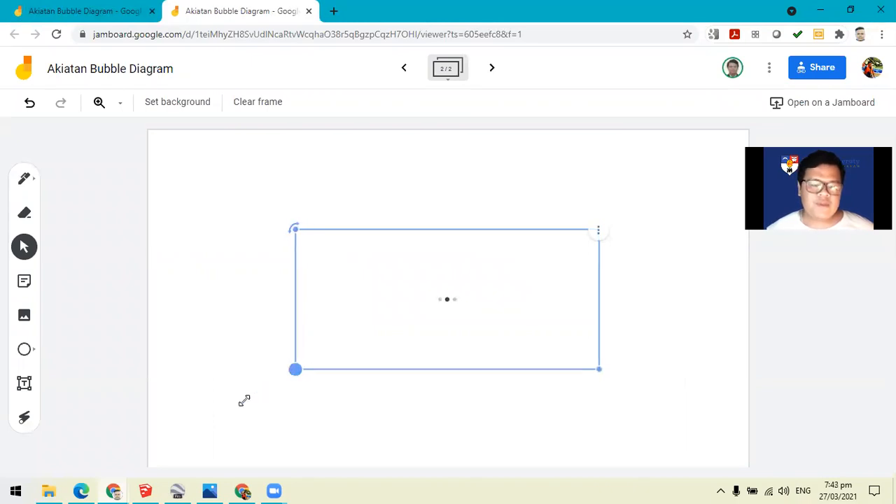
Step: Stretch the buildable area image by its corners until it covers the entire frame
left_click_drag(294, 369, 98, 456)
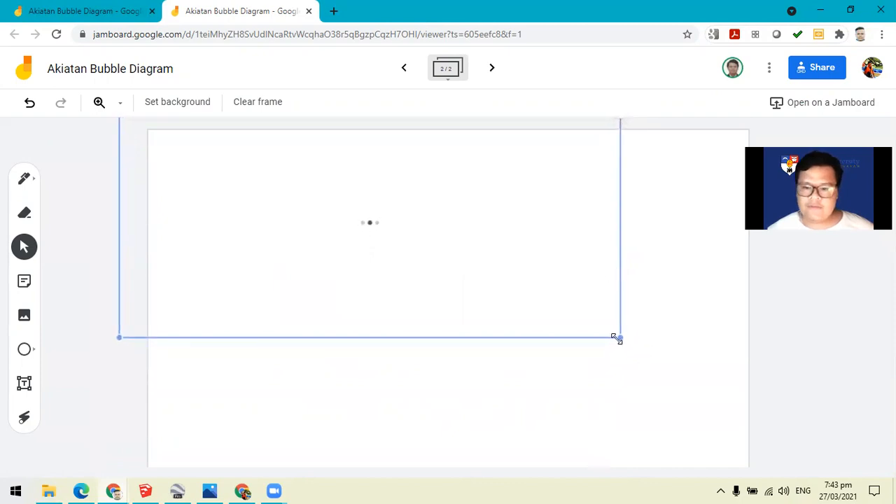
left_click_drag(617, 338, 827, 459)
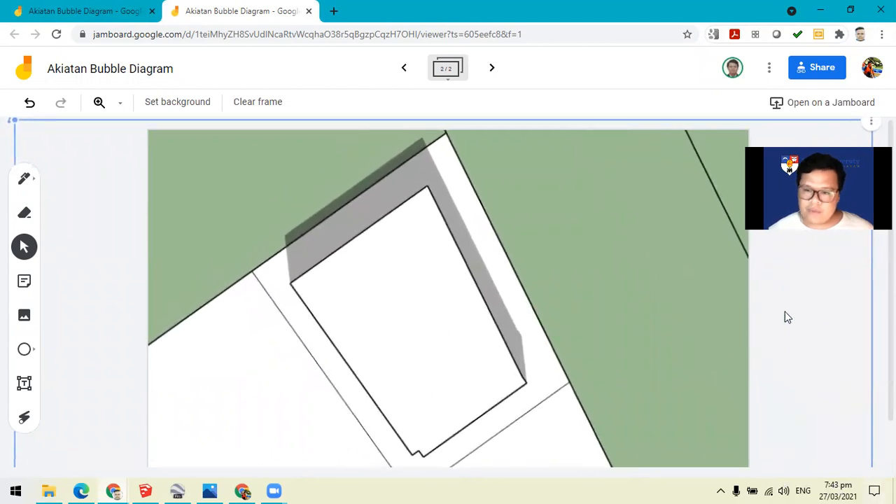
mouse_move(695, 169)
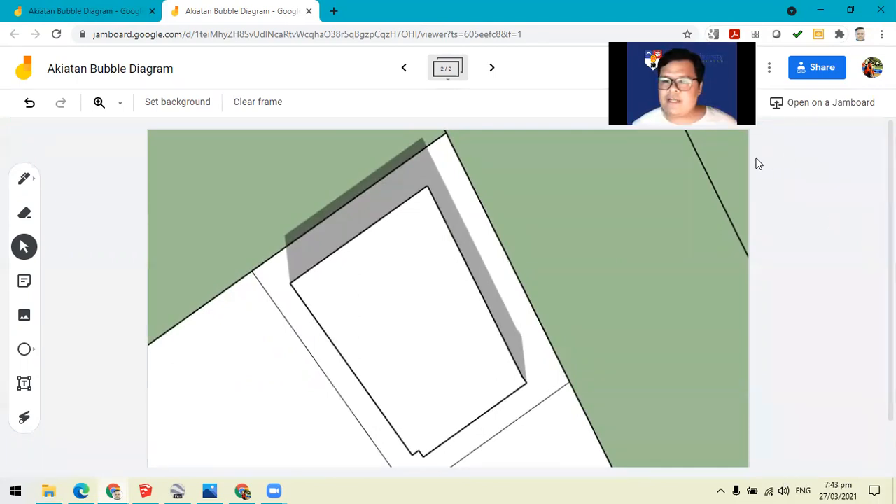
right_click(541, 244)
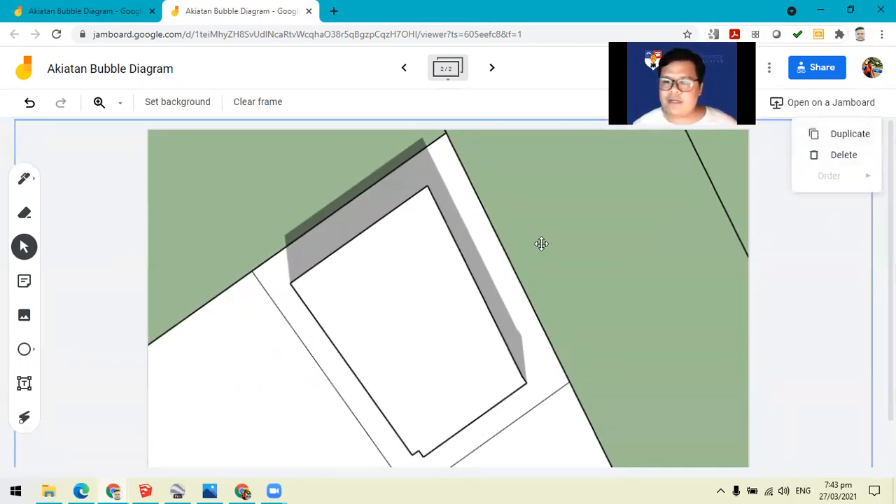
left_click(358, 285)
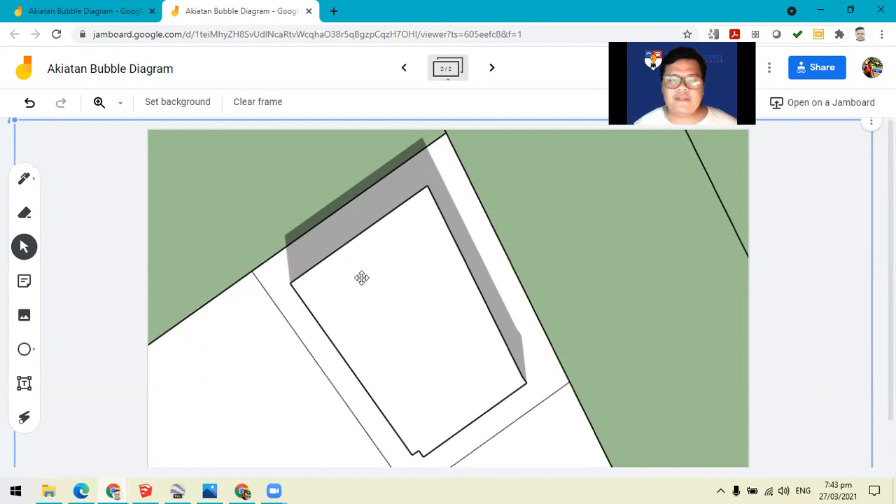
mouse_move(420, 291)
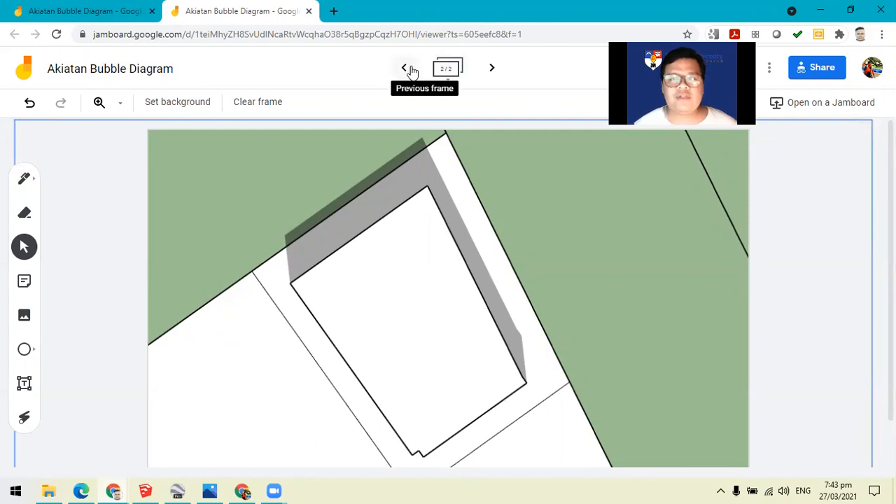
Step: Copy the pink Parking Space bubble from frame 1 into frame 2
left_click(404, 68)
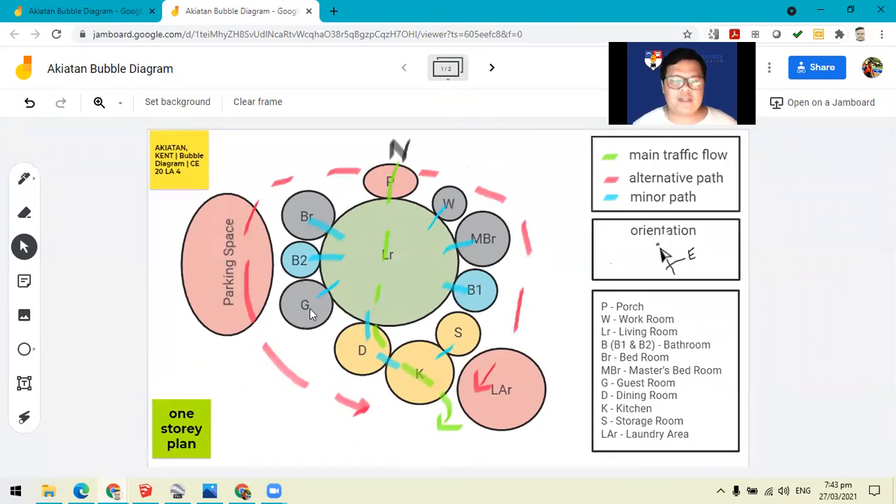
right_click(304, 308)
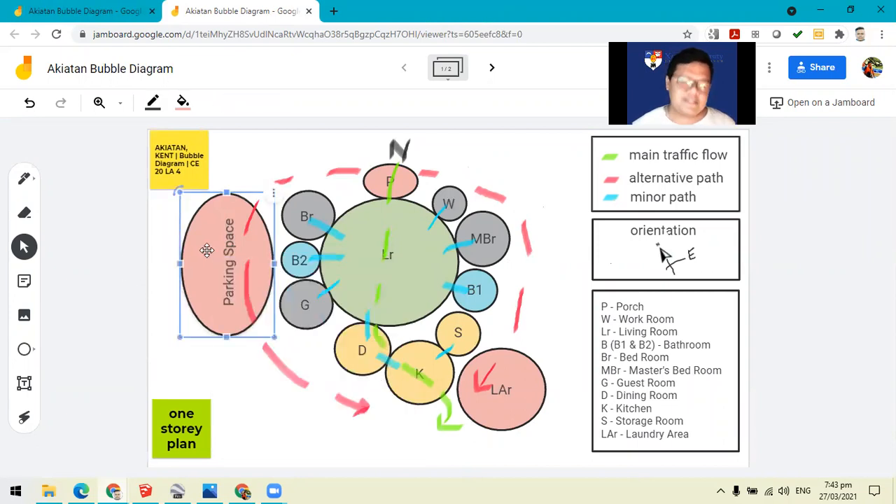
left_click(493, 68)
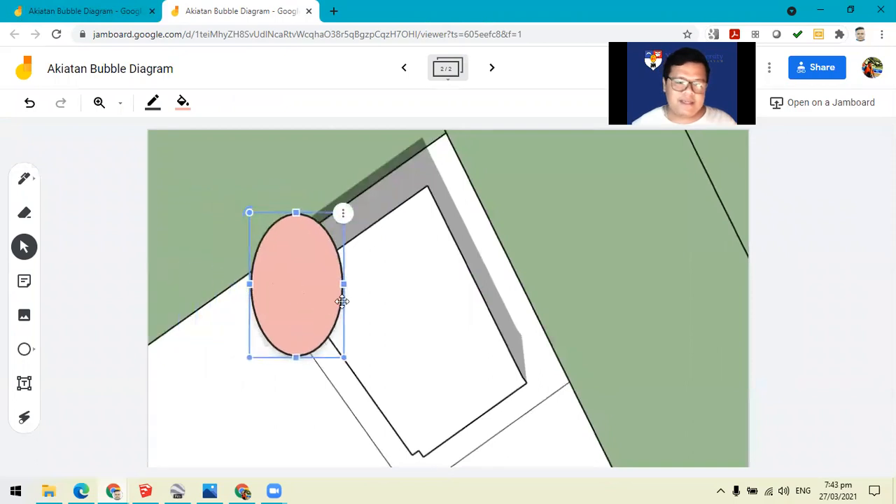
Step: Shrink and rotate the bubble onto the building's upper edge, then deselect it
left_click_drag(295, 283, 385, 273)
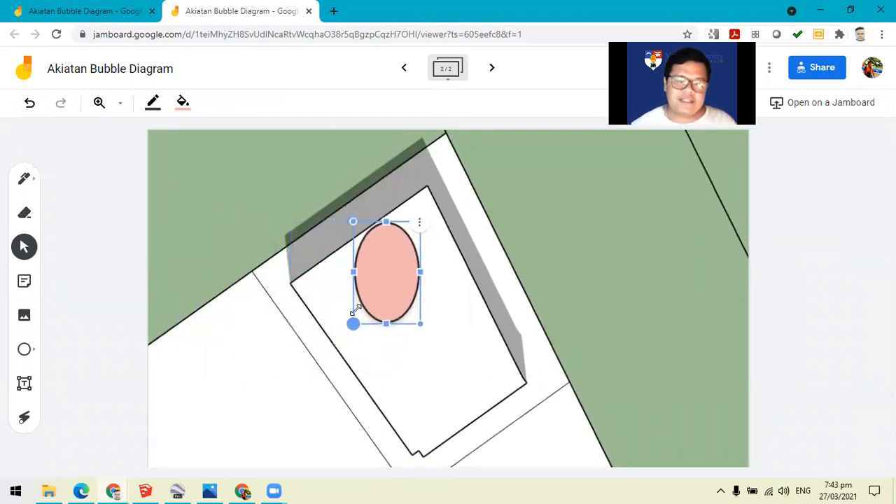
left_click_drag(385, 273, 434, 198)
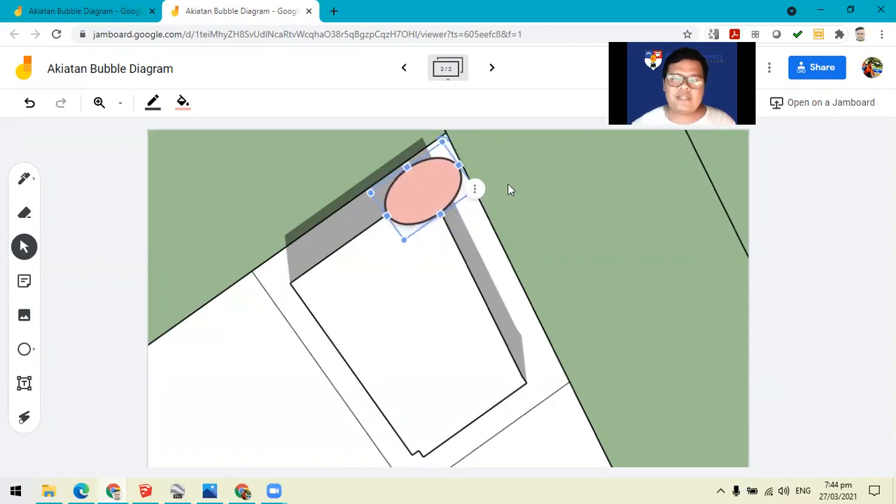
left_click(509, 185)
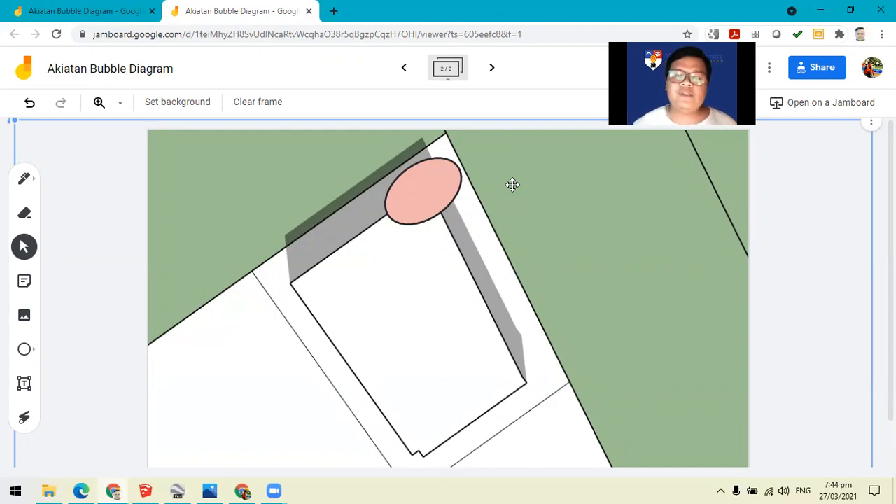
mouse_move(446, 310)
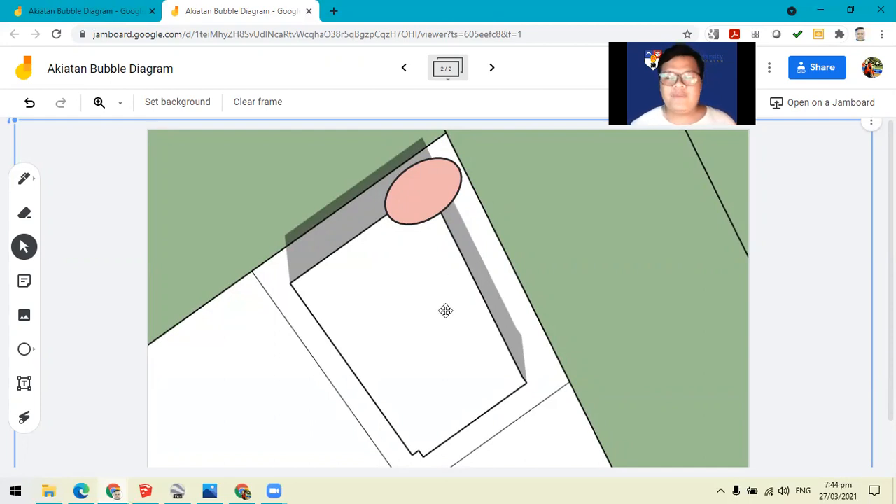